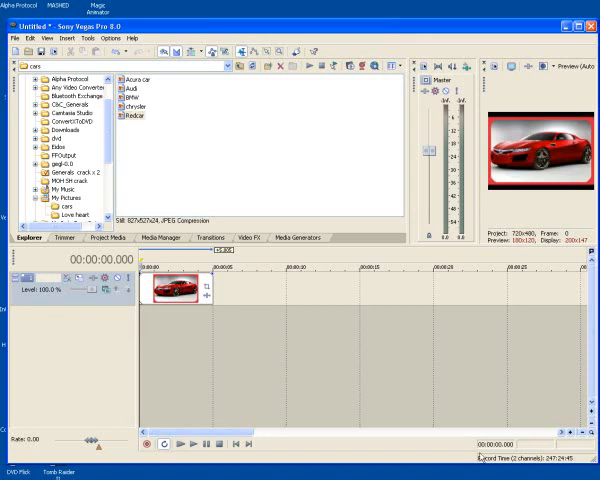
mouse_move(180, 318)
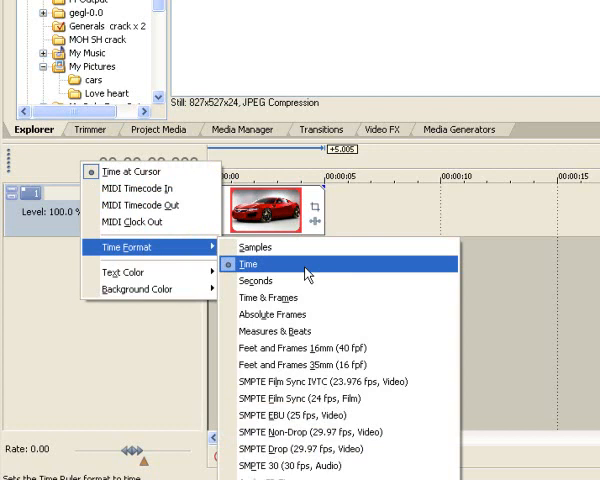
Show the time display as clock time and open the Redcar picture event in the Trimmer.
left_click(247, 263)
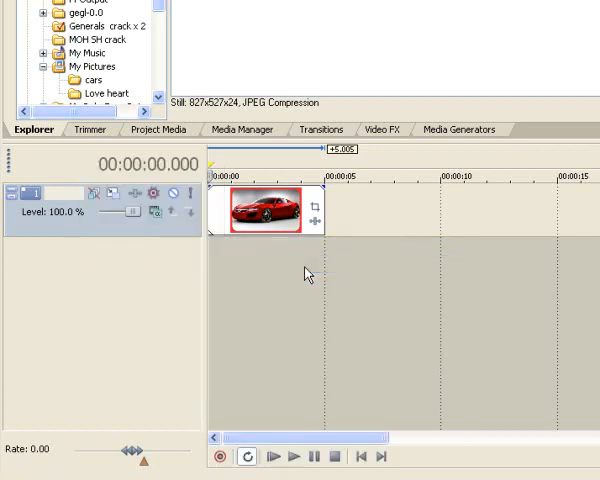
mouse_move(197, 178)
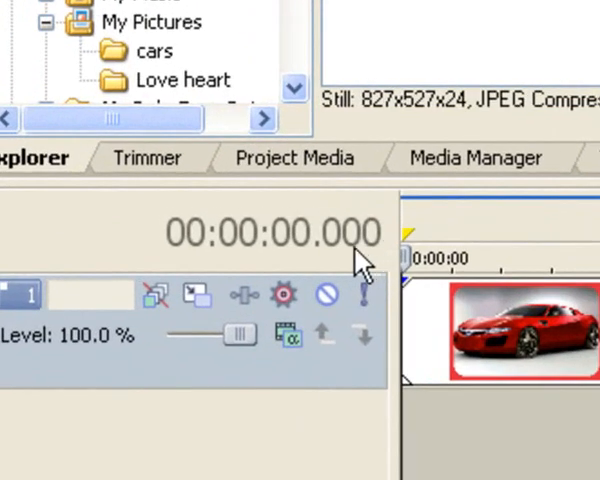
mouse_move(345, 270)
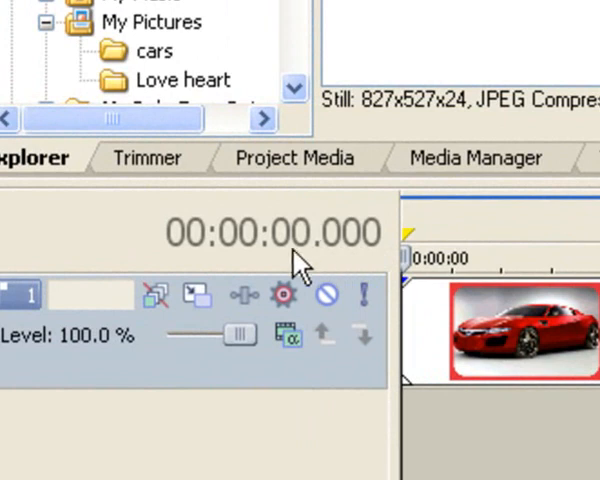
mouse_move(248, 270)
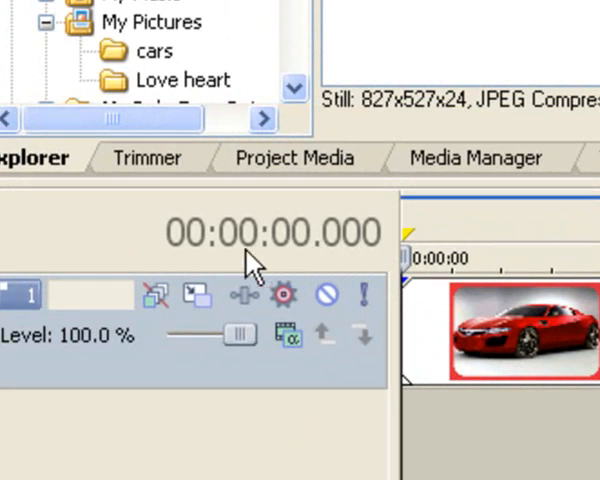
mouse_move(590, 390)
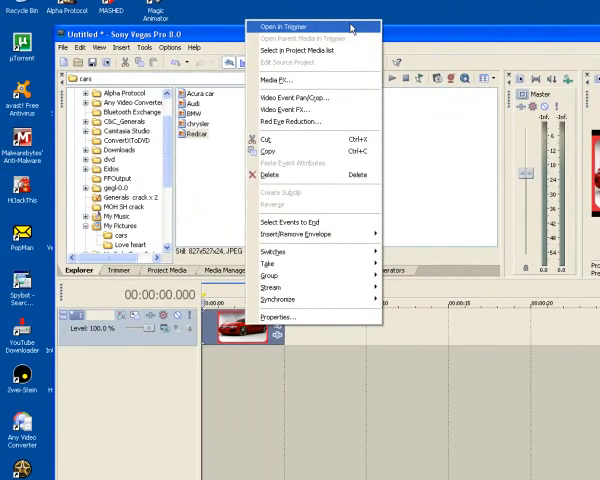
left_click(286, 26)
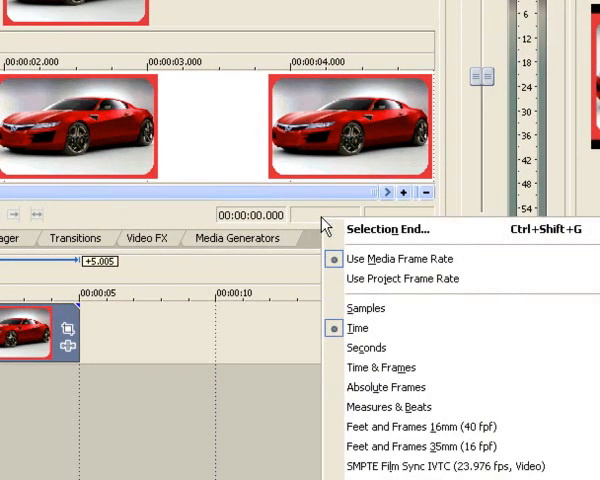
mouse_move(460, 230)
type("00:00:00.")
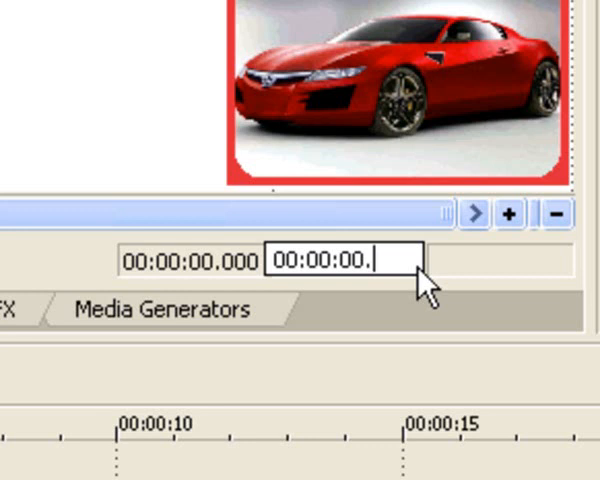
Enter 00:00:00.500 as the Trimmer selection end.
type("500")
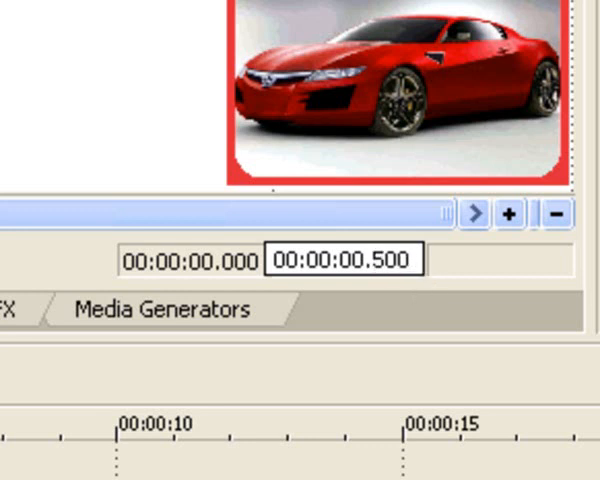
mouse_move(498, 285)
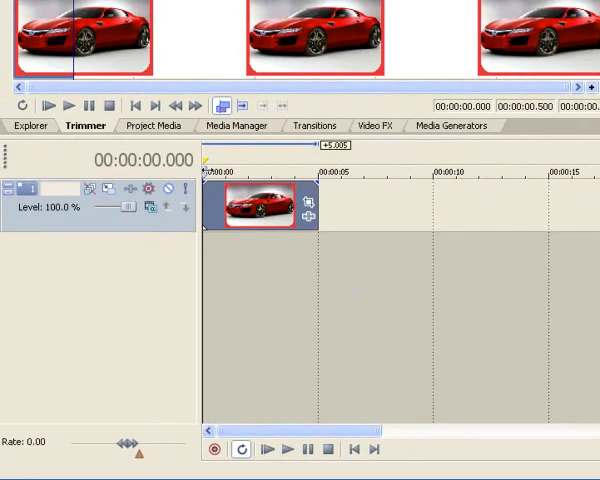
mouse_move(348, 168)
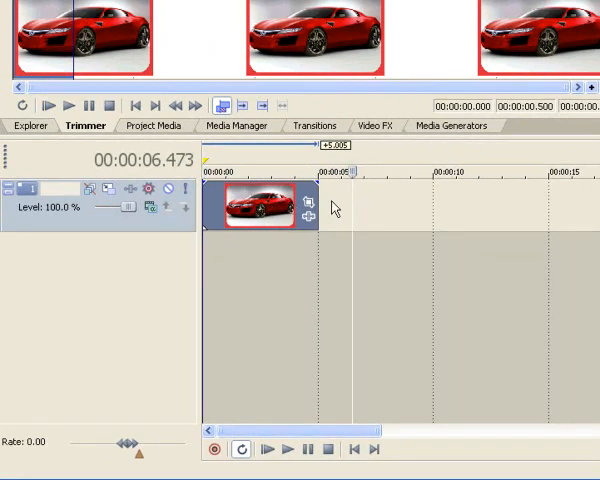
mouse_move(222, 106)
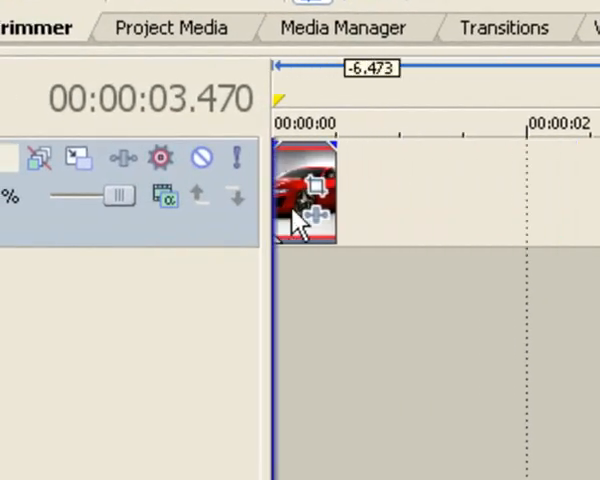
mouse_move(268, 160)
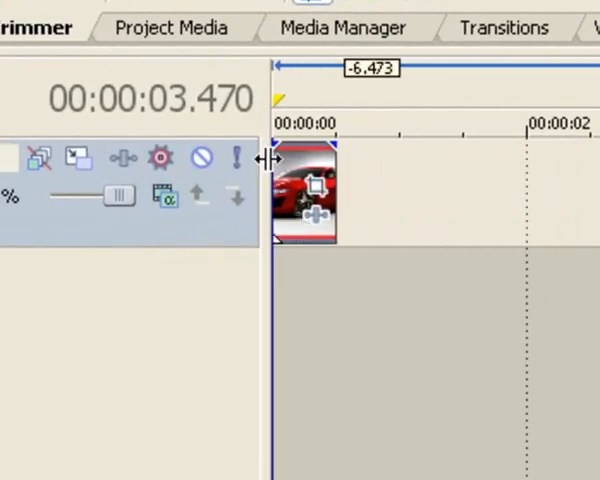